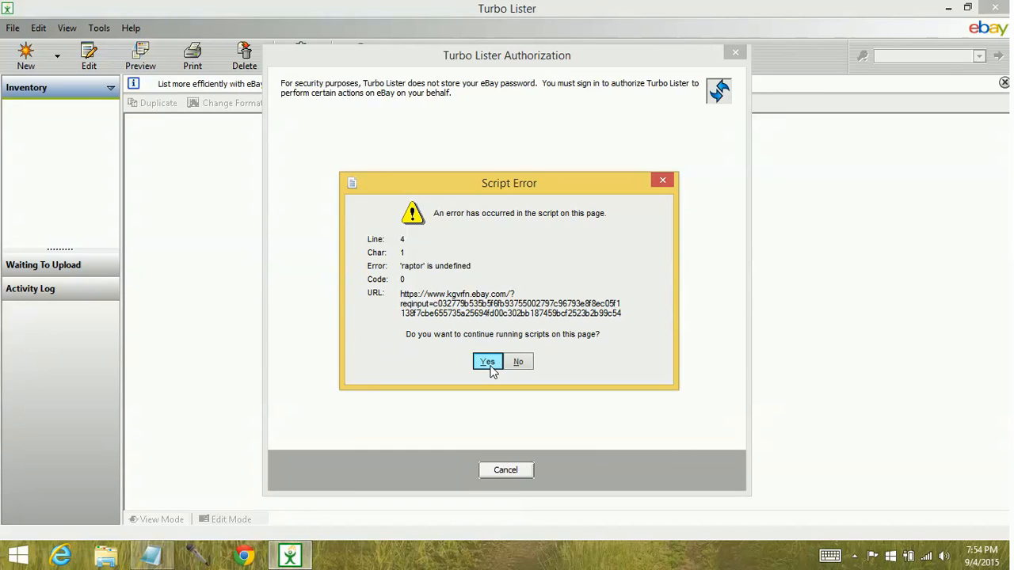
# - Request the account confirmation code by phone as a text message, dismissing script errors
pyautogui.click(487, 361)
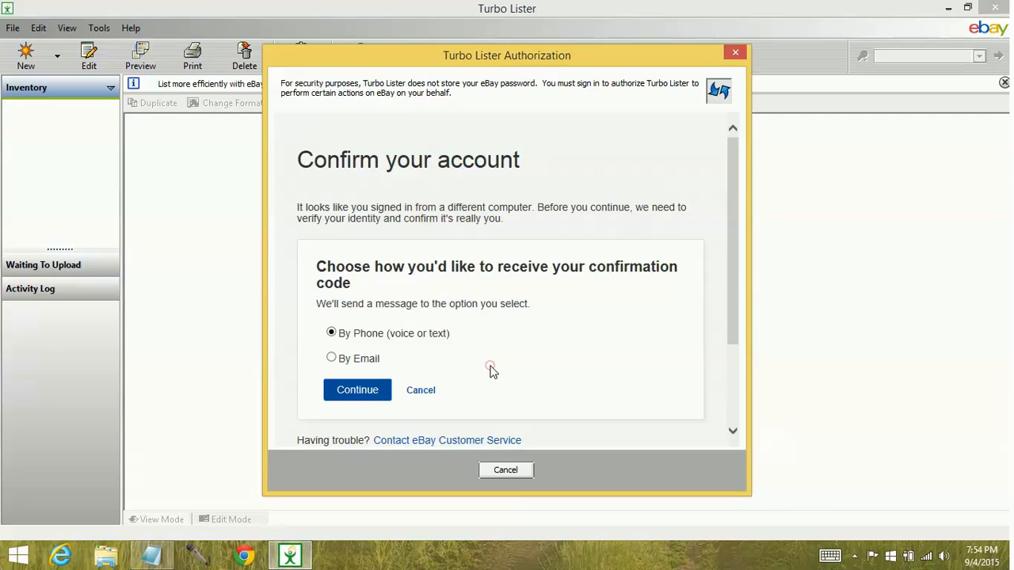
pyautogui.moveTo(491, 373)
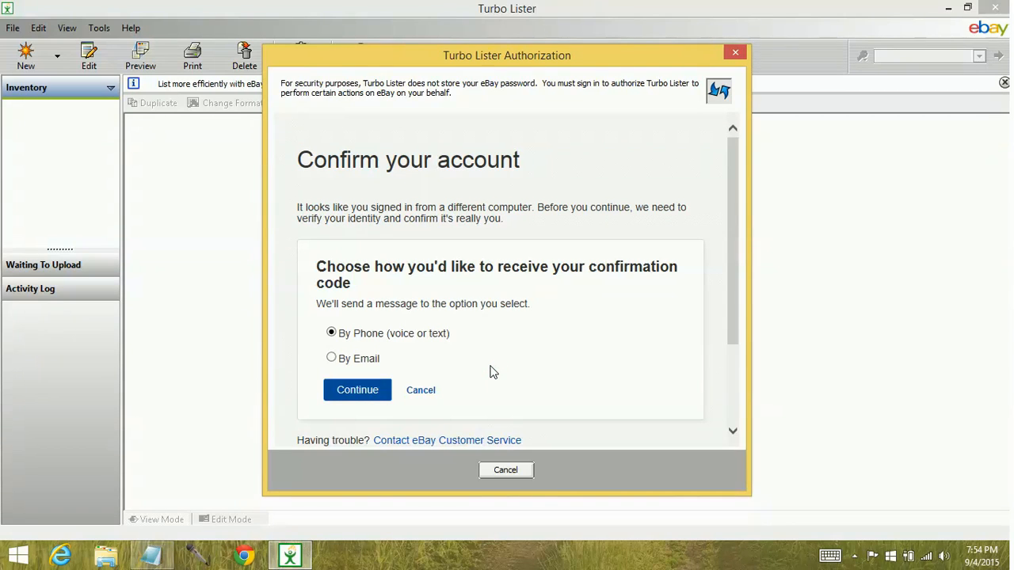
pyautogui.moveTo(356, 359)
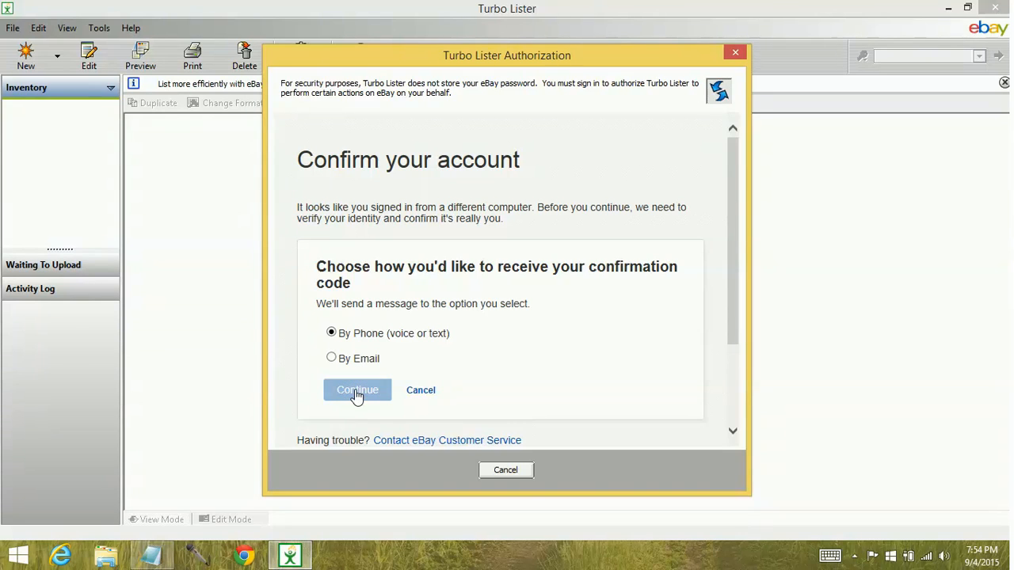
pyautogui.click(358, 390)
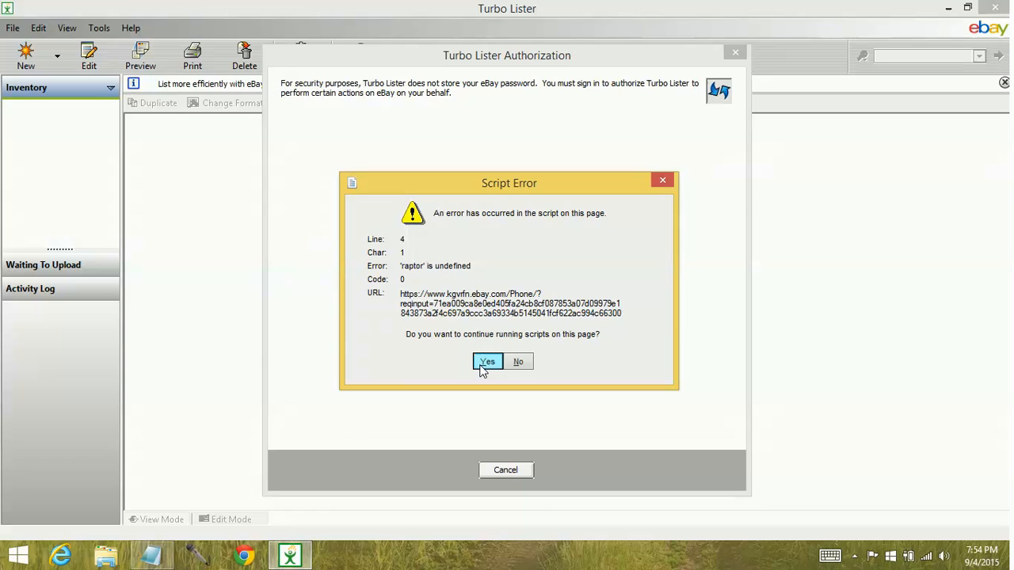
pyautogui.click(487, 362)
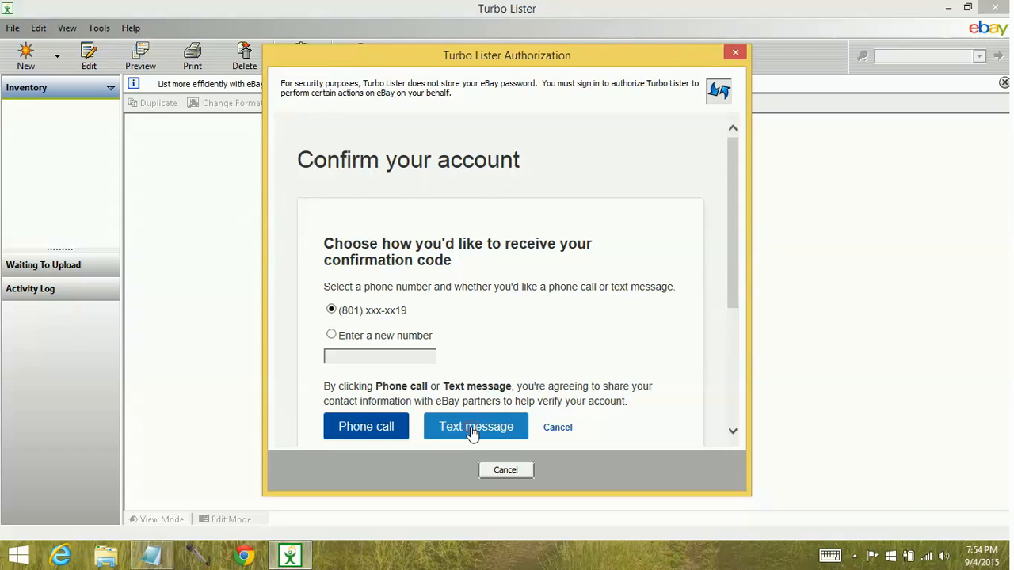
pyautogui.click(475, 427)
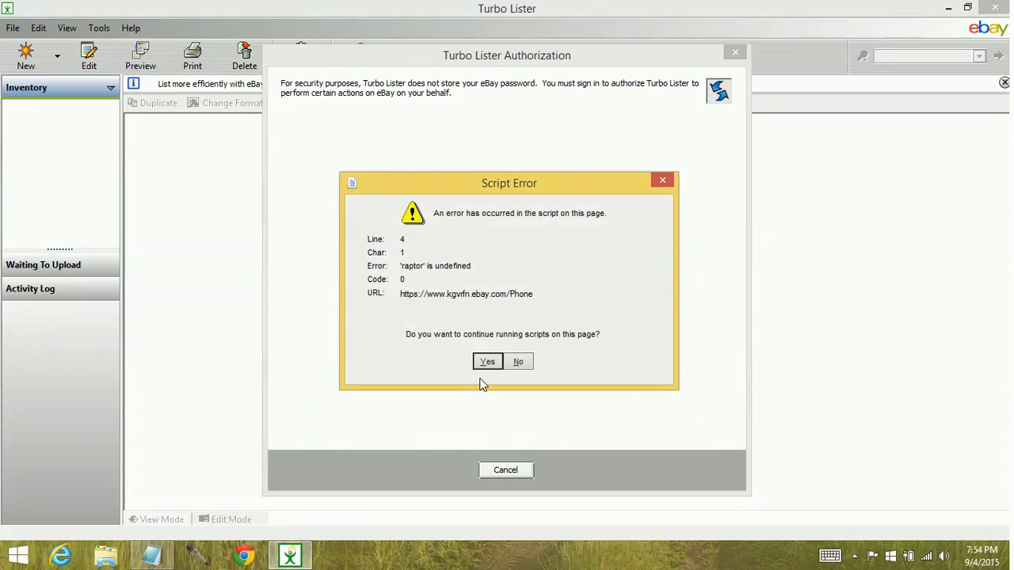
pyautogui.click(487, 361)
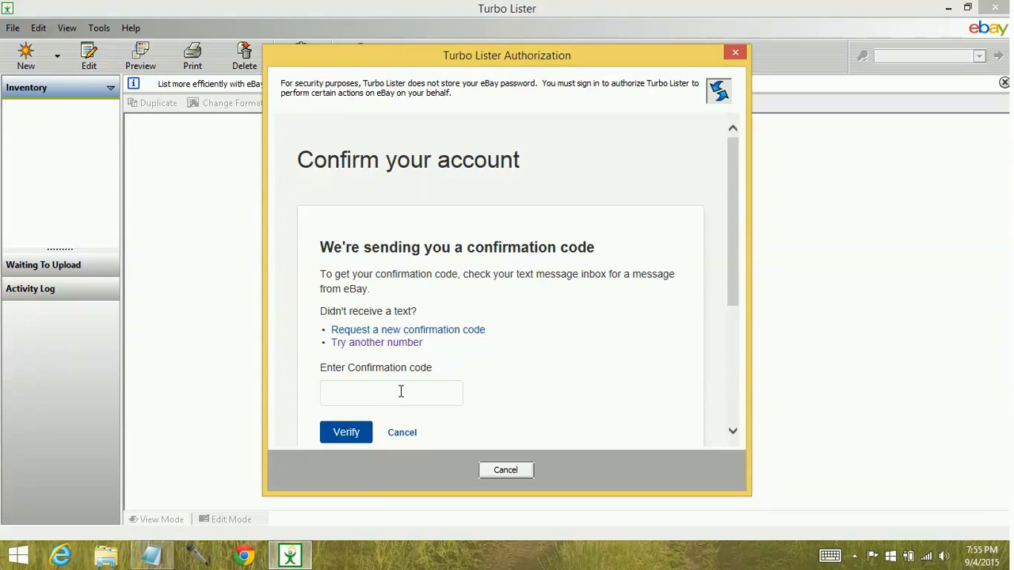
pyautogui.click(390, 393)
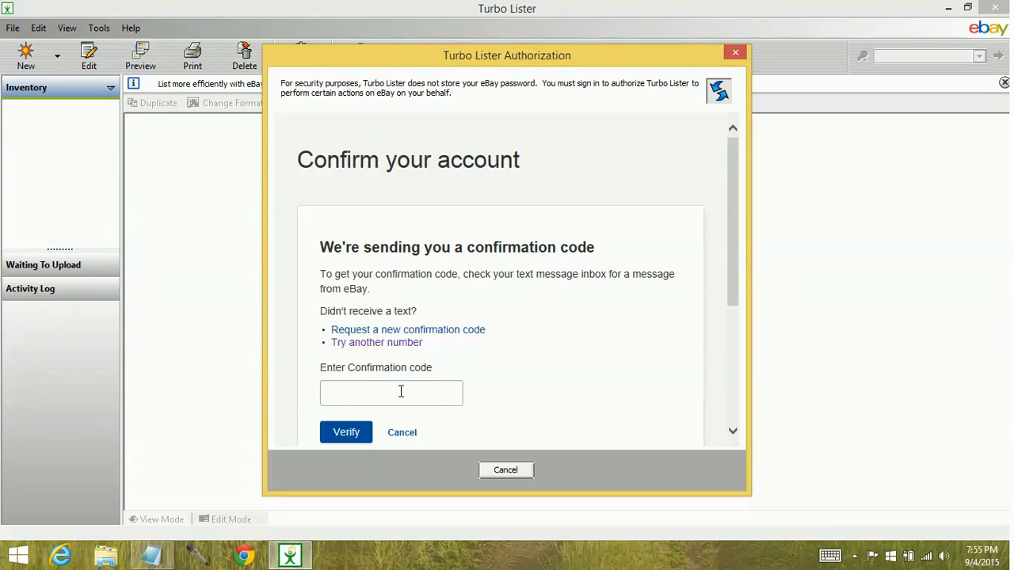
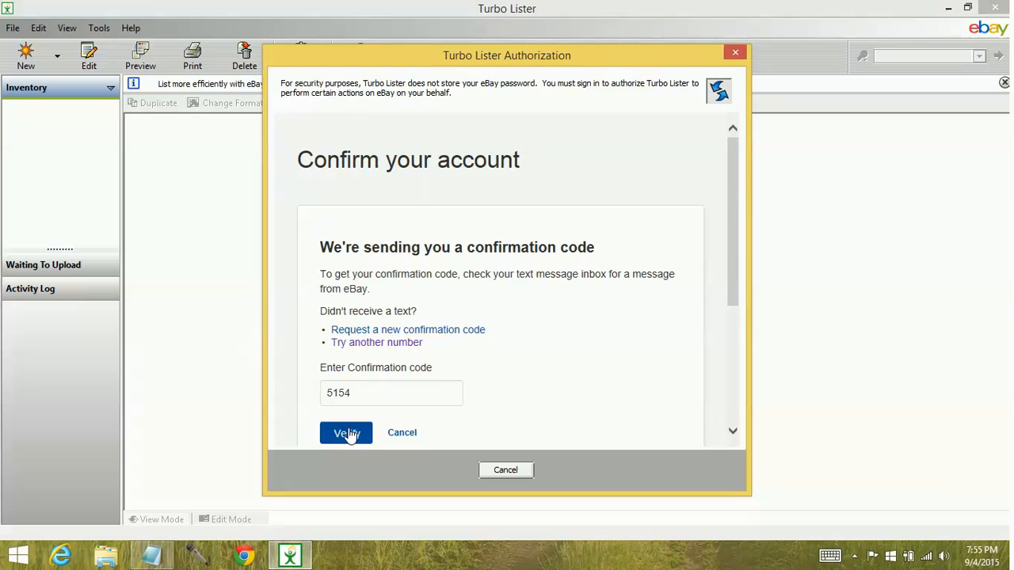
pyautogui.click(346, 432)
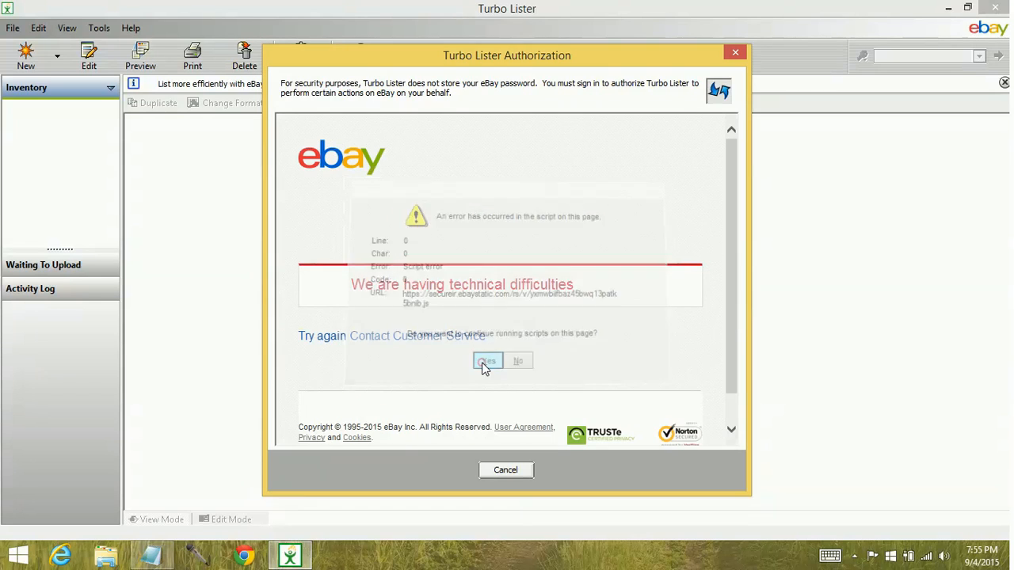
# - Dismiss the script error and cancel the failed authorization
pyautogui.click(488, 361)
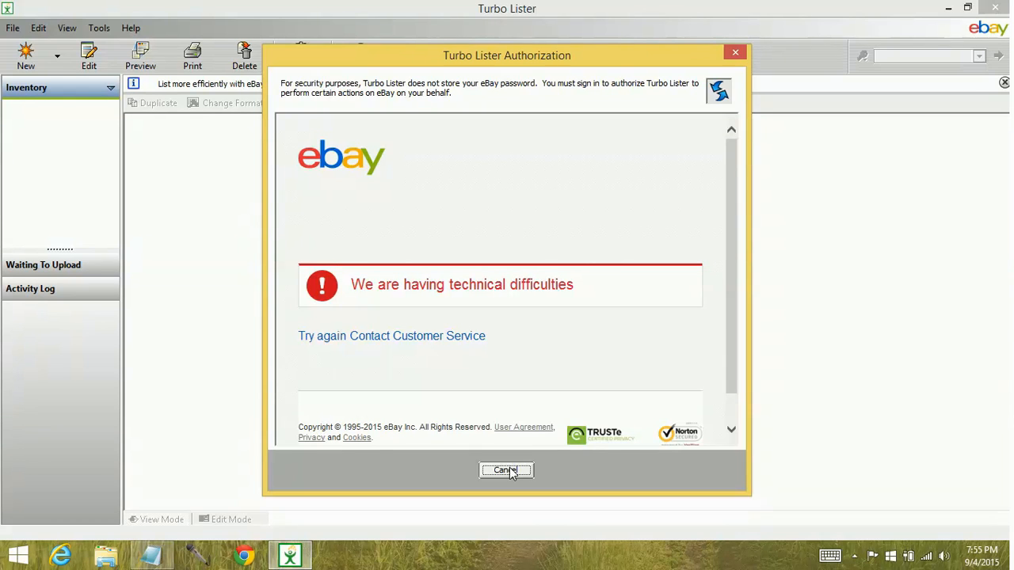
pyautogui.click(505, 470)
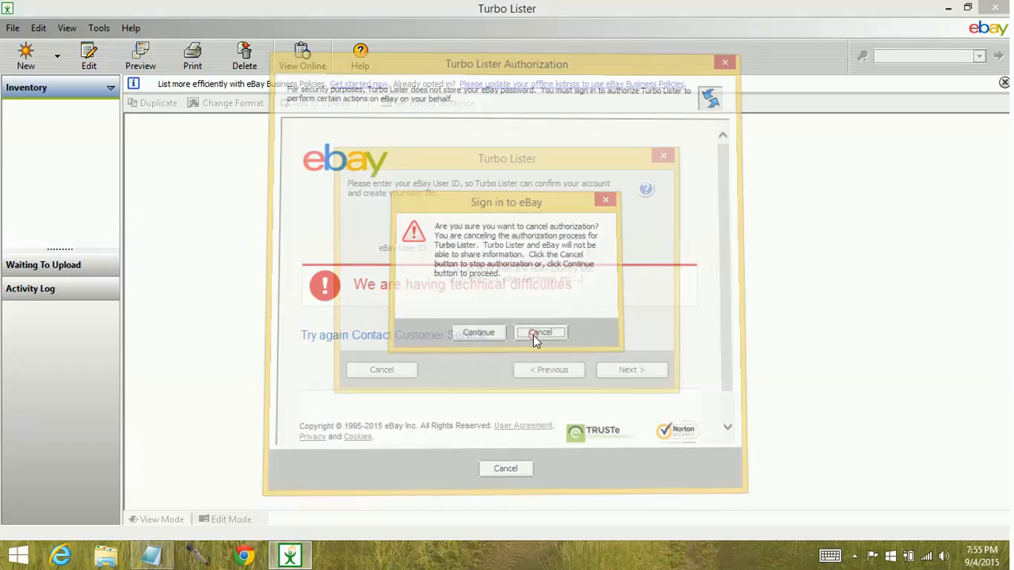
pyautogui.click(540, 331)
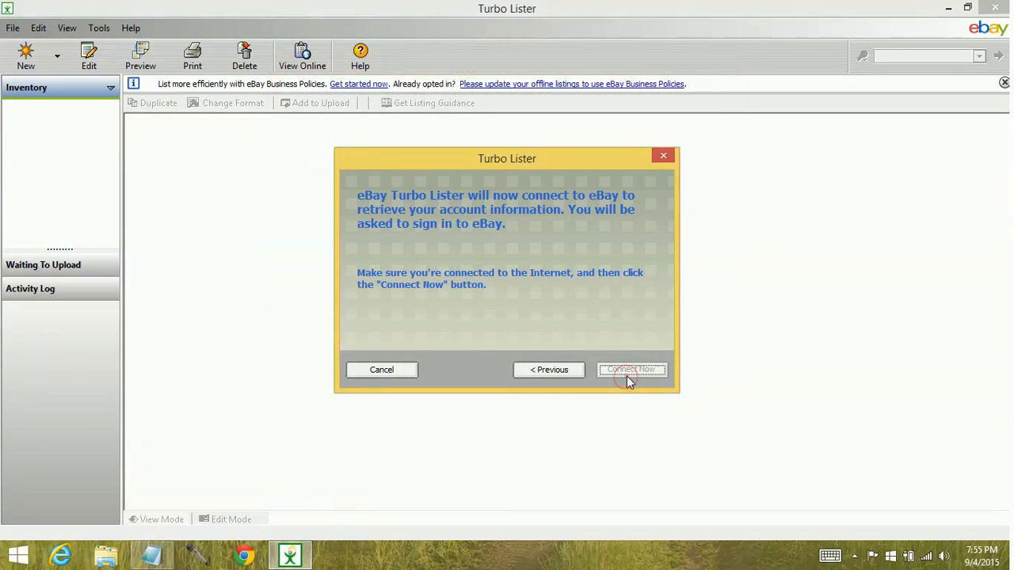
# - Reconnect to eBay and sign in as 'folkshot' with the password, allowing scripts to run
pyautogui.click(631, 370)
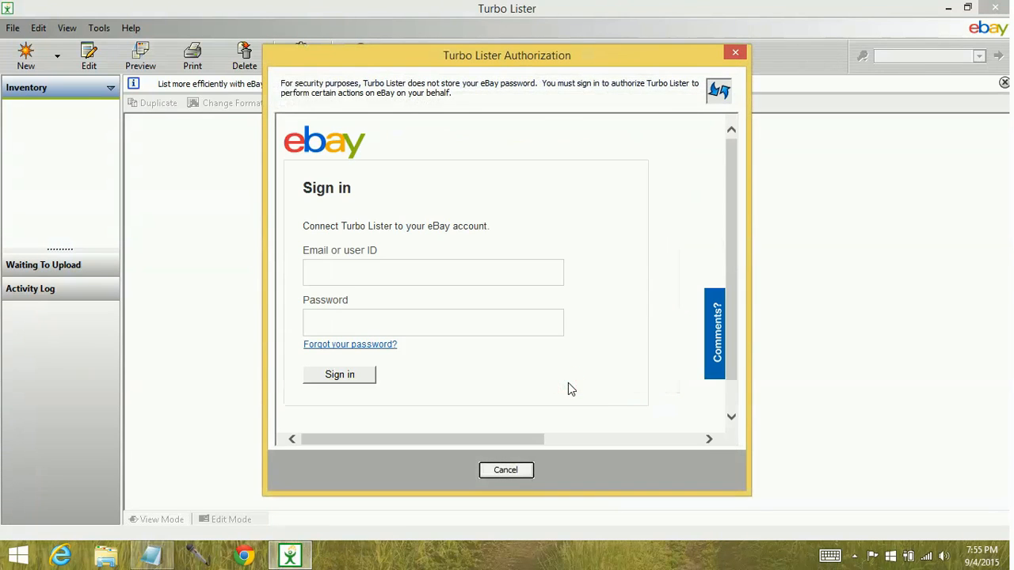
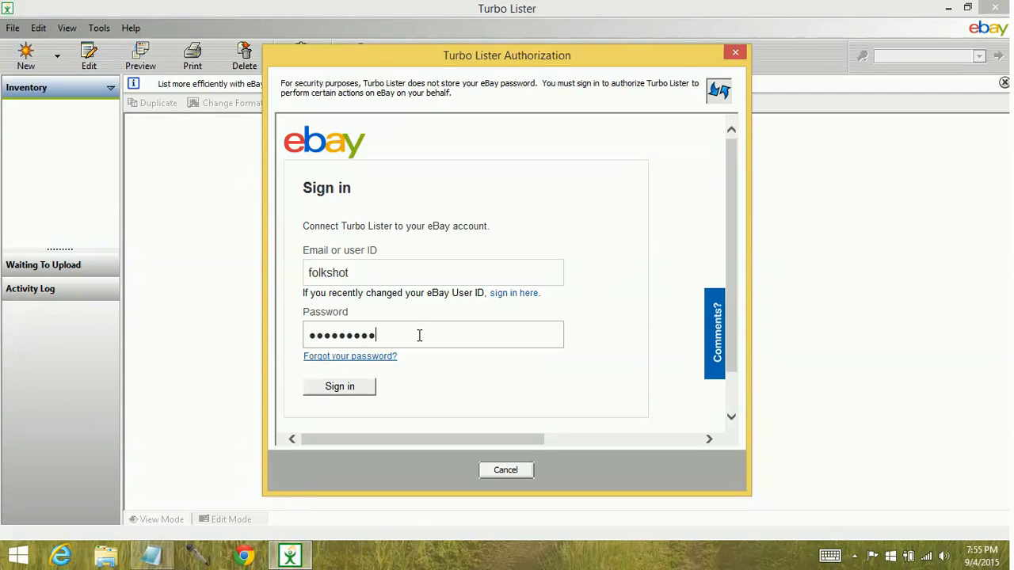
pyautogui.click(339, 386)
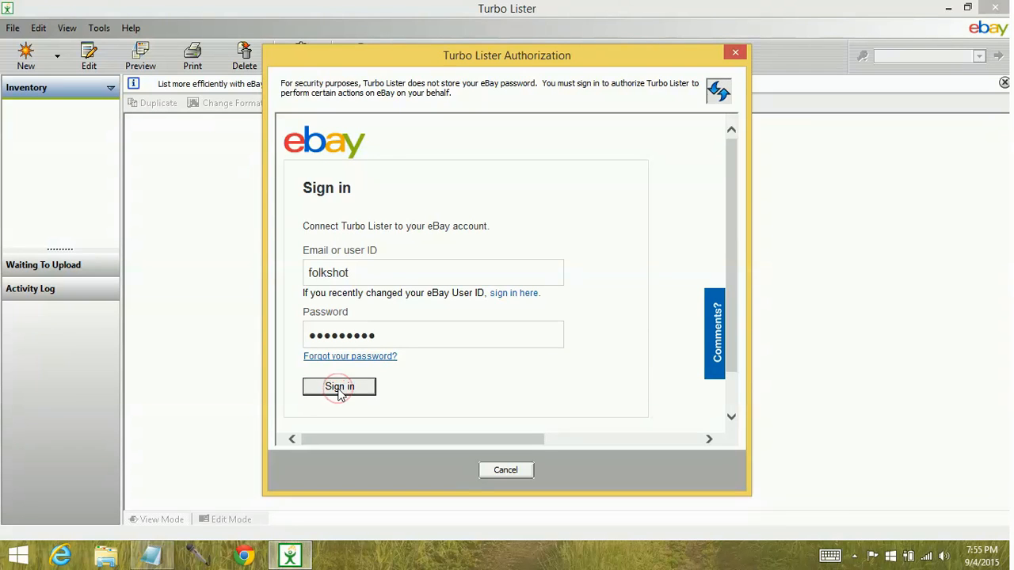
pyautogui.click(339, 387)
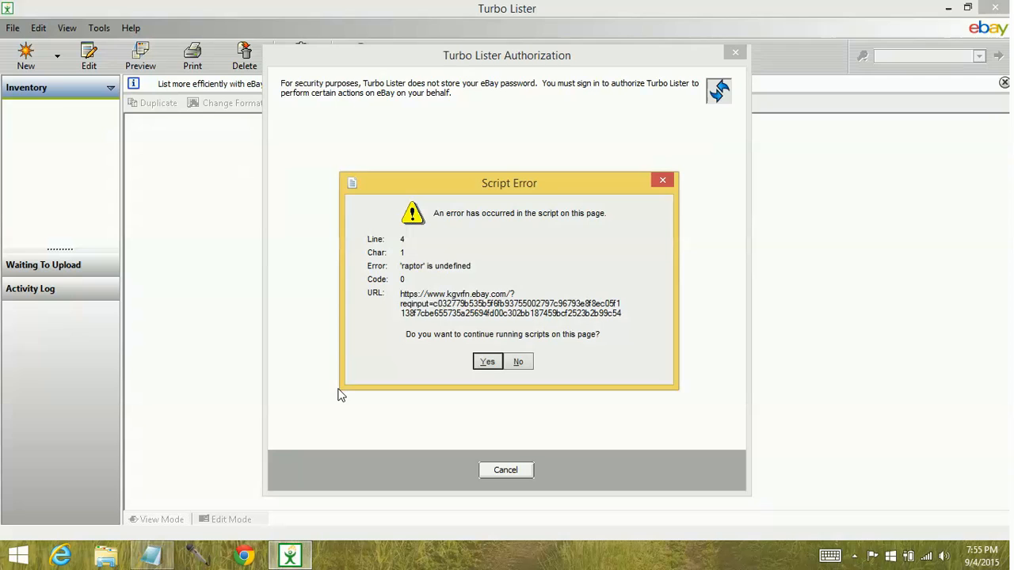
pyautogui.click(487, 361)
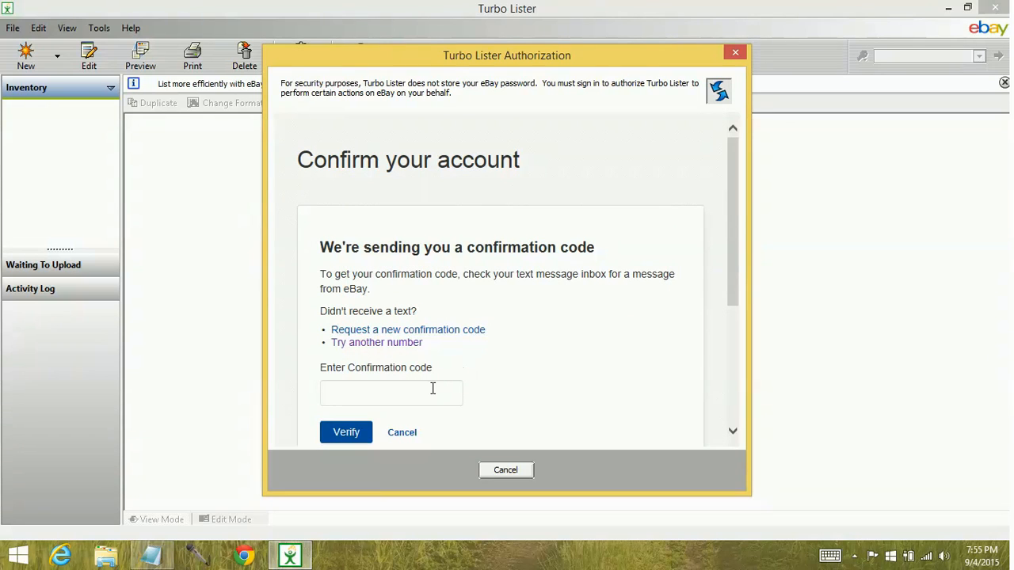
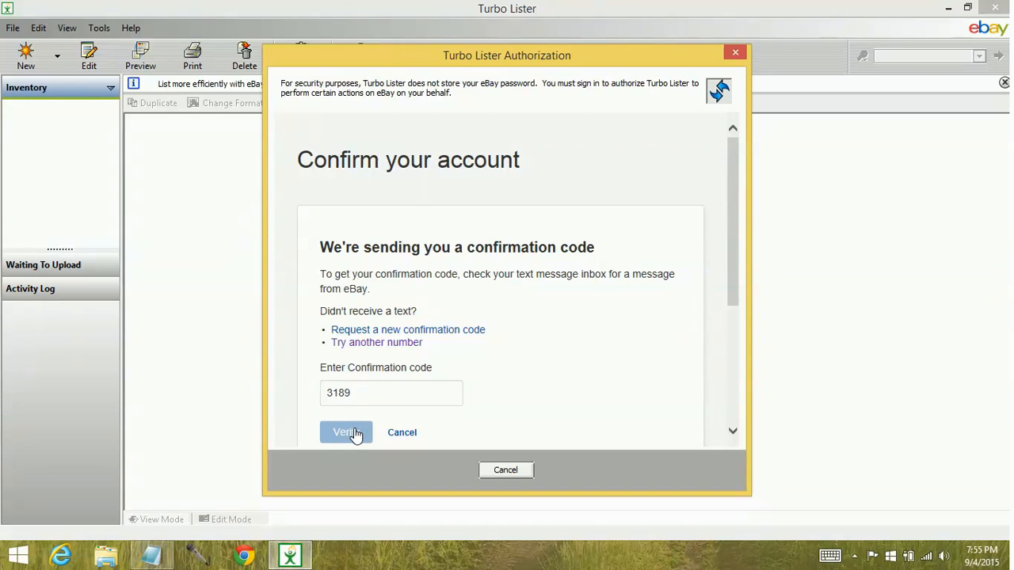
pyautogui.click(343, 431)
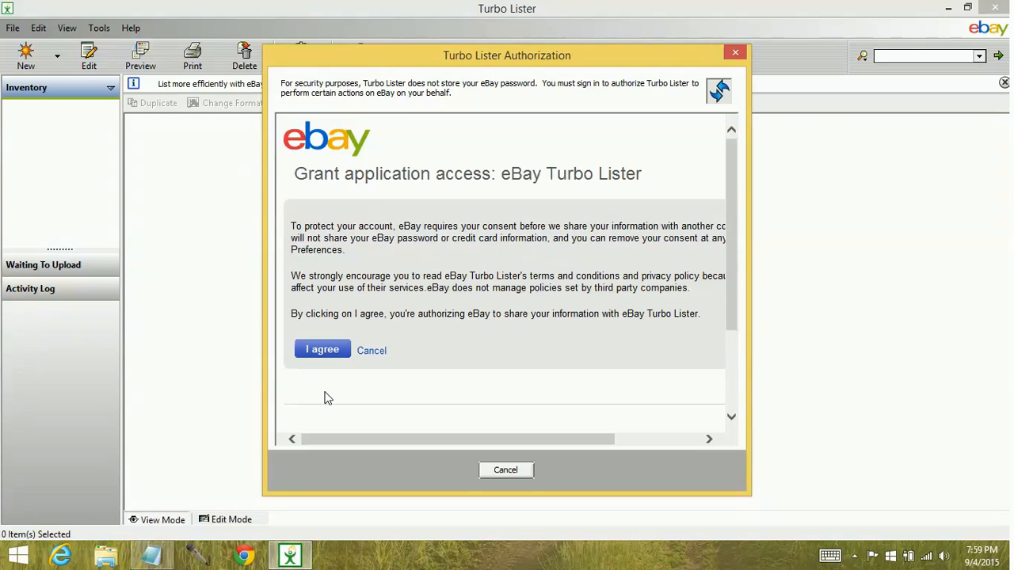
# - Grant Turbo Lister access to the eBay account and accept the contact information
pyautogui.click(322, 349)
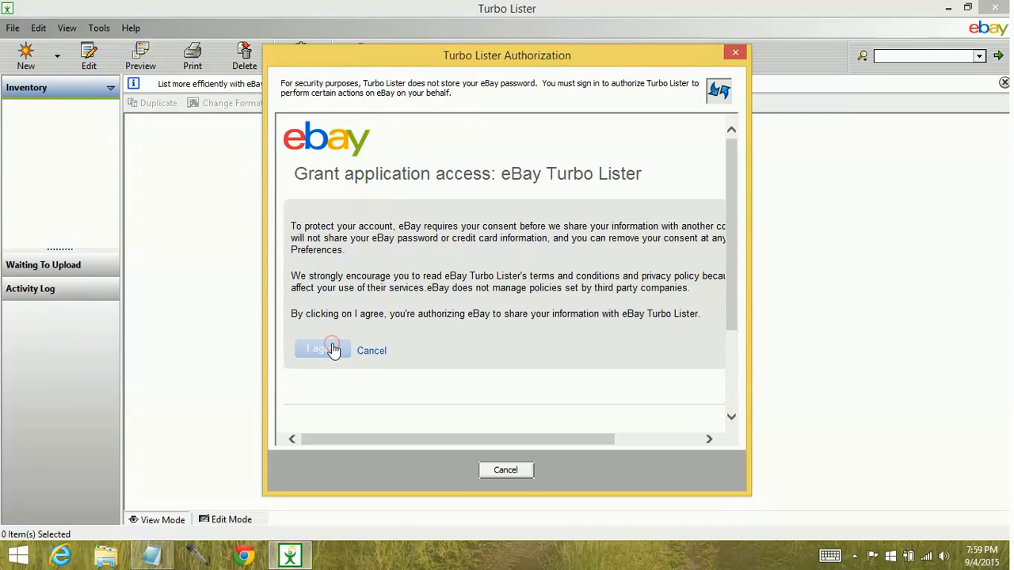
pyautogui.click(320, 349)
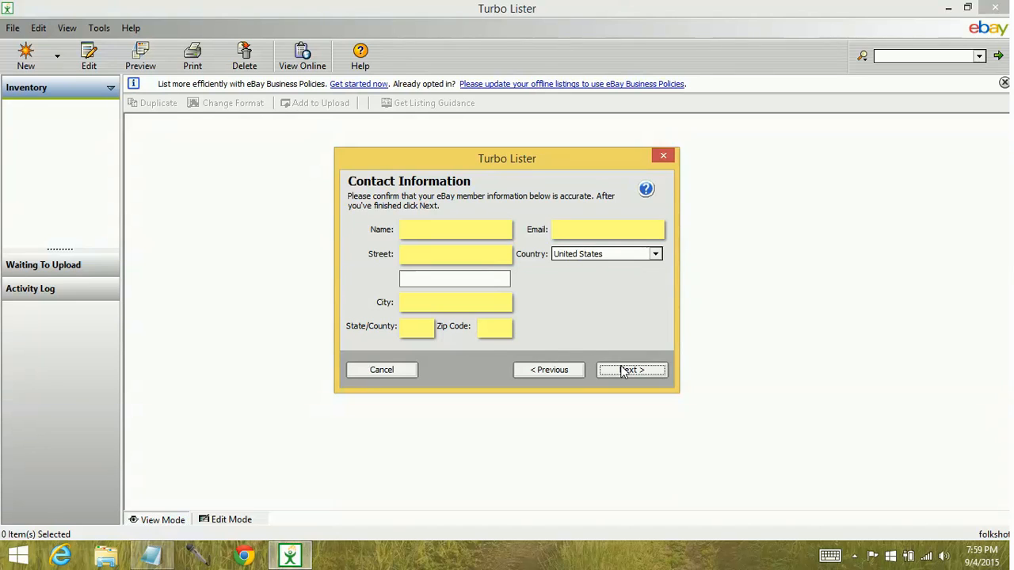
pyautogui.click(631, 369)
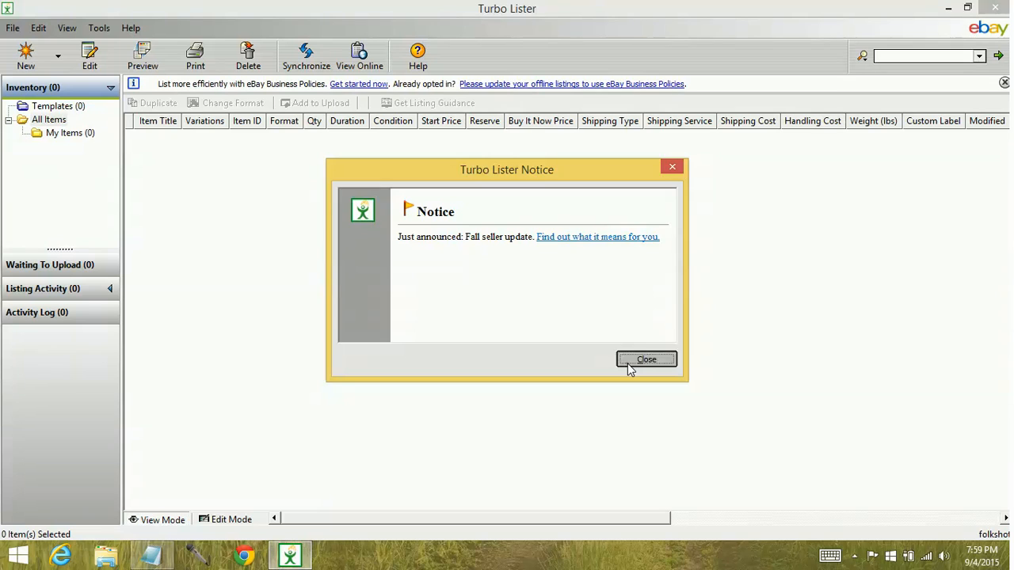
# - Dismiss the Fall seller update notice and close the new item form unsaved
pyautogui.click(646, 359)
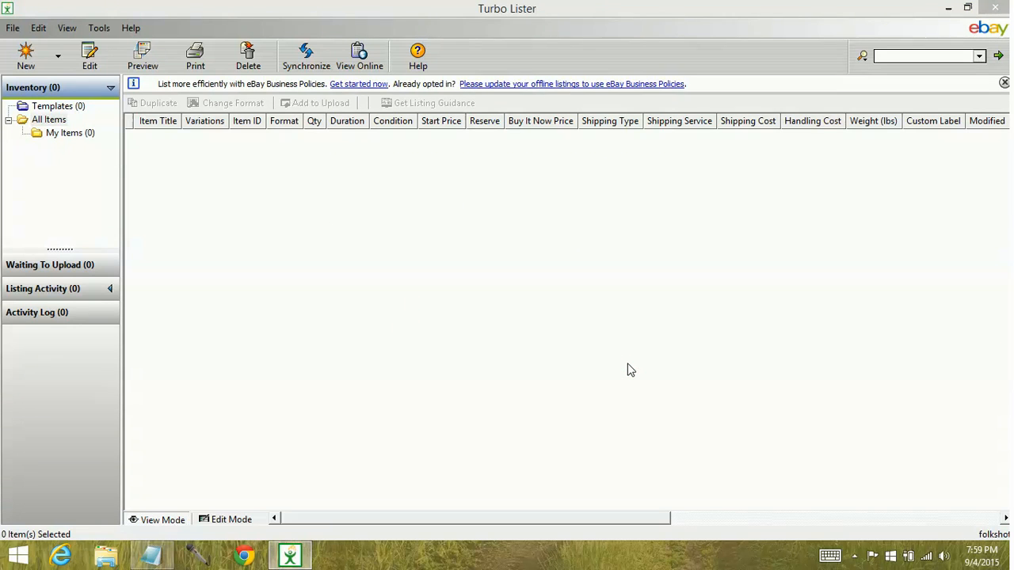
pyautogui.click(25, 56)
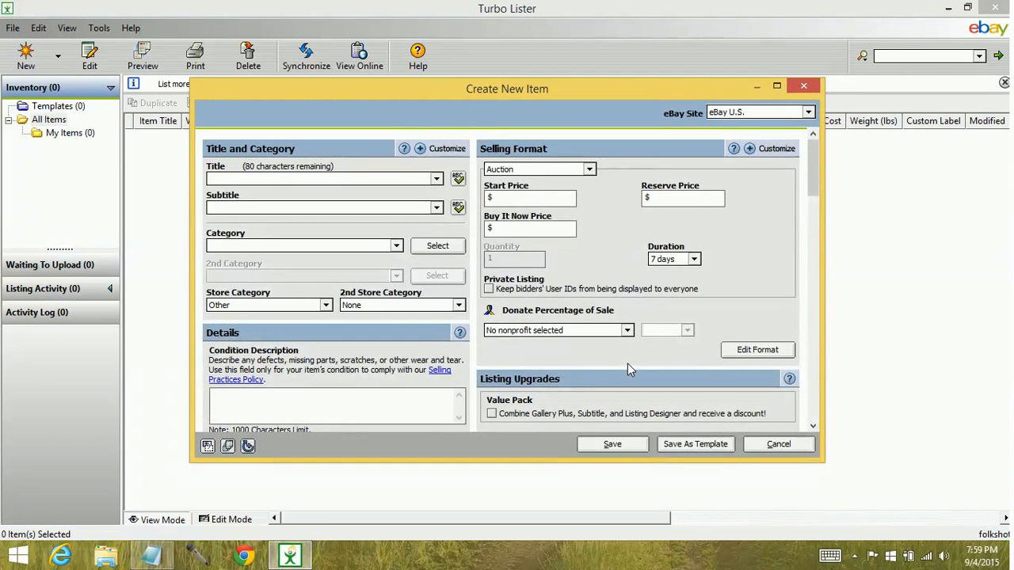
pyautogui.click(778, 444)
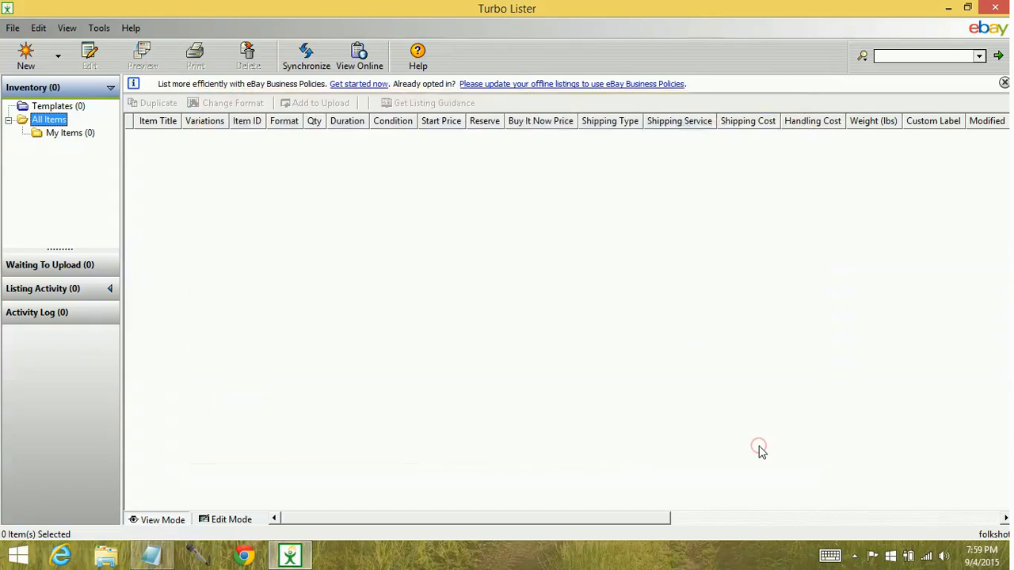